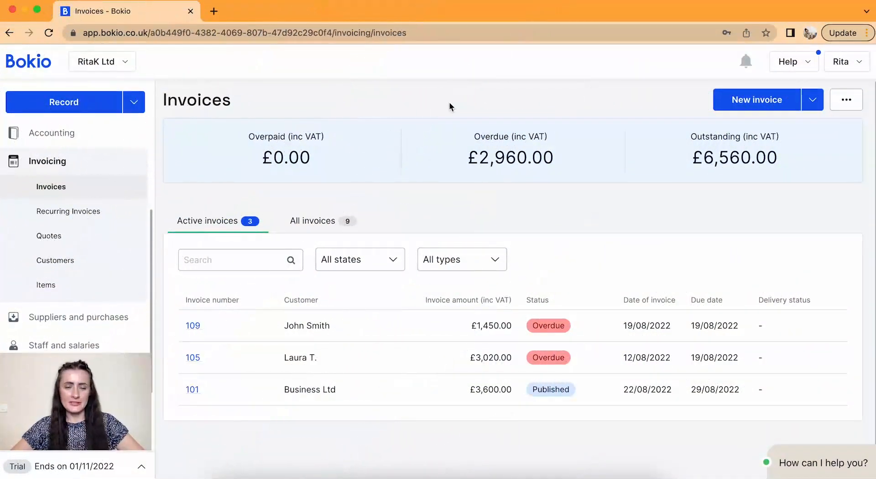
mouse_move(91, 166)
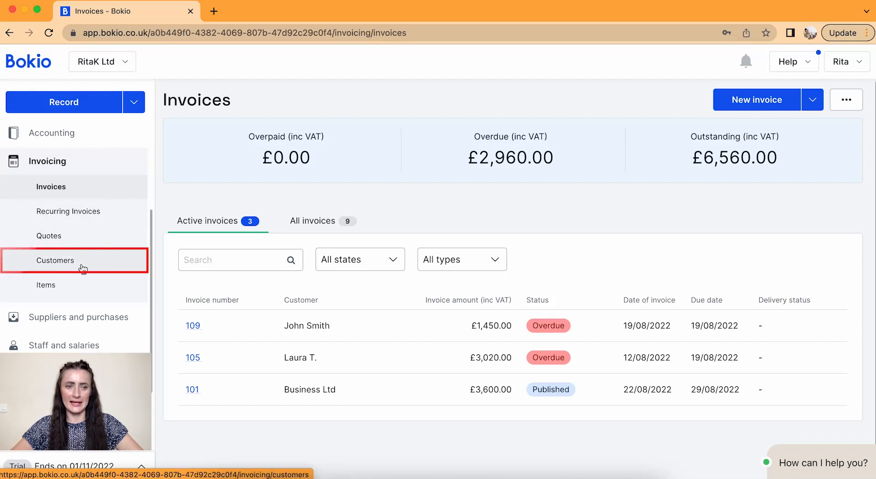
Go to the Customers list under Invoicing
left_click(56, 260)
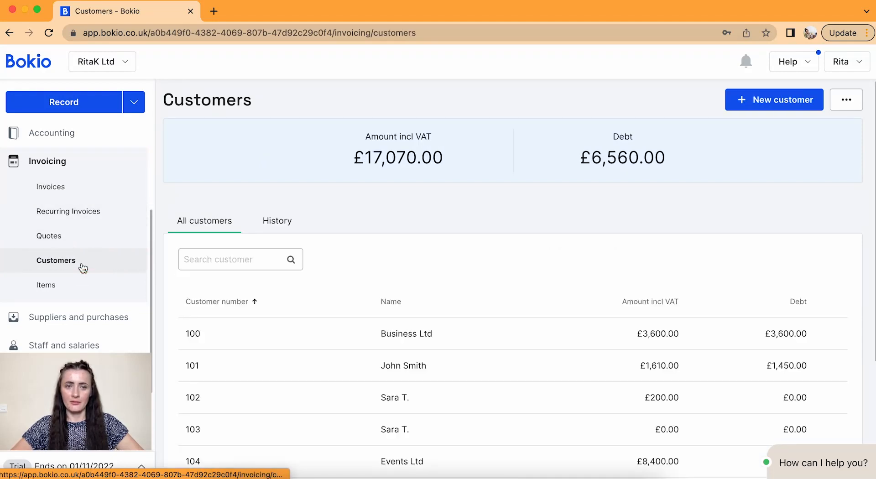
mouse_move(785, 109)
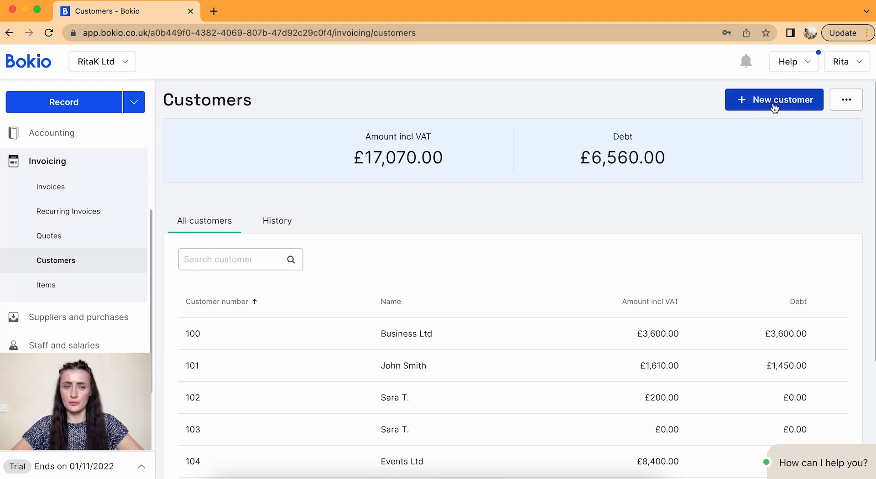
Start a new customer form and switch the customer type toward Individual
left_click(774, 99)
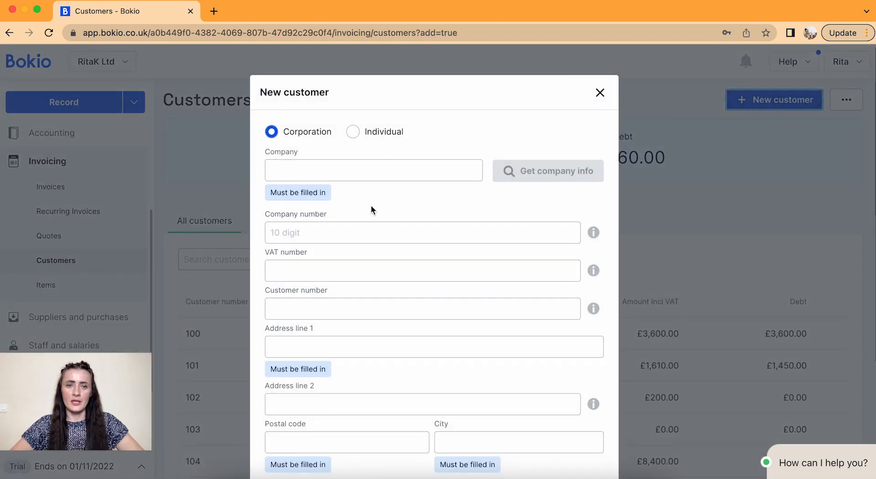
left_click(271, 132)
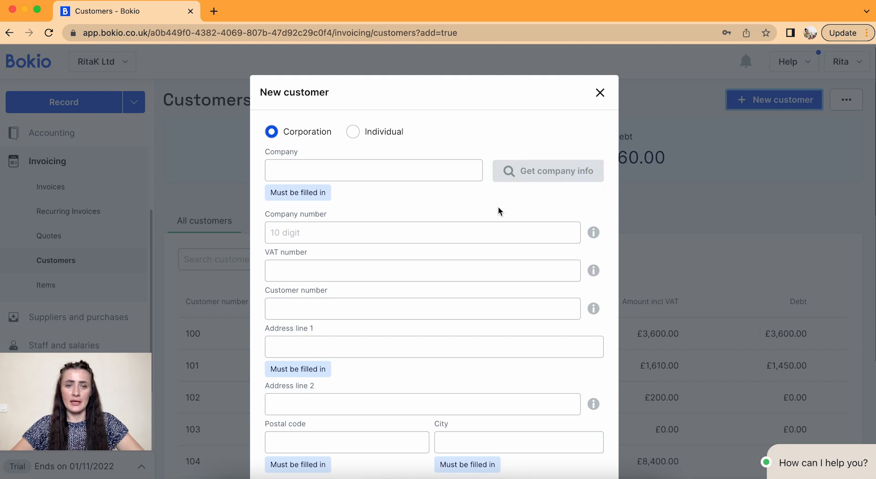
mouse_move(424, 230)
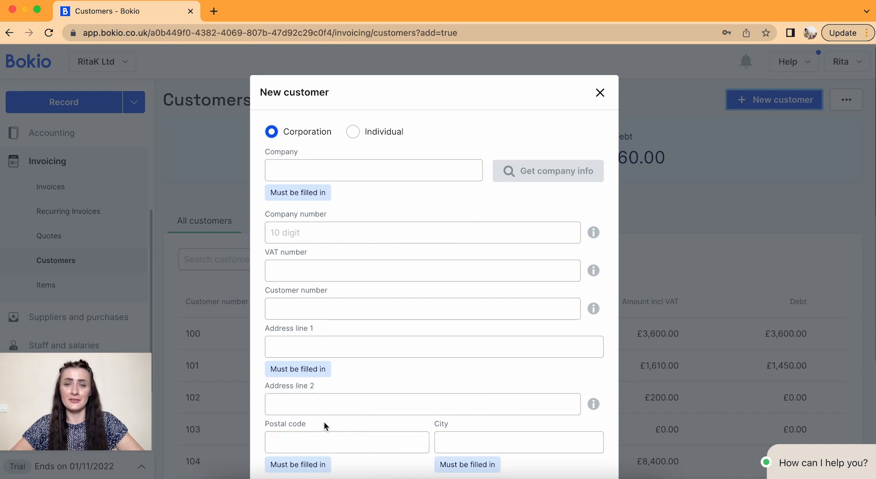
mouse_move(349, 283)
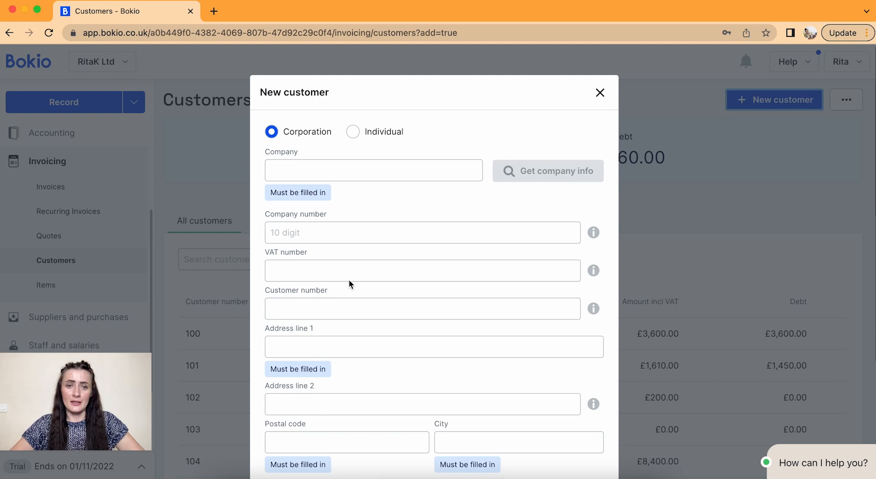
left_click(353, 132)
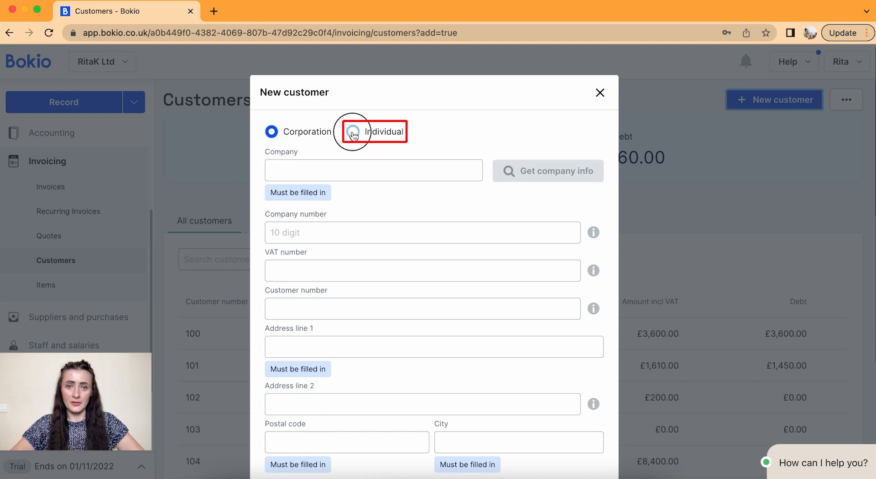
left_click(353, 131)
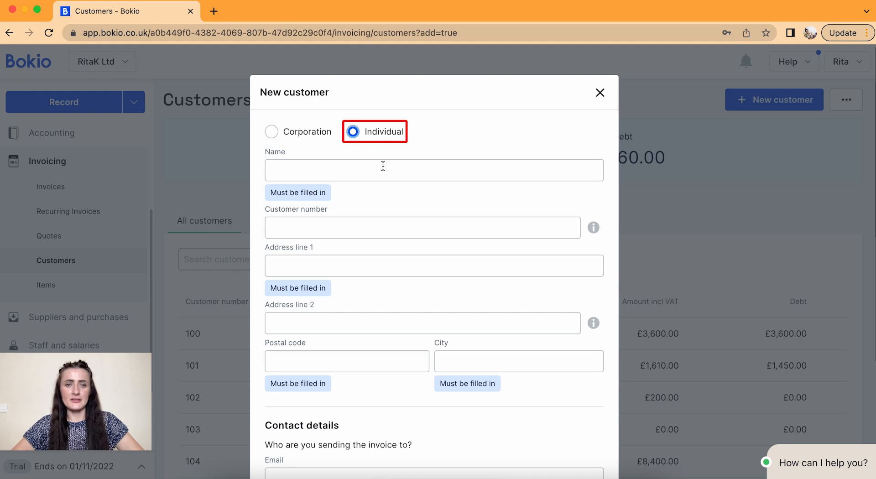
type("L")
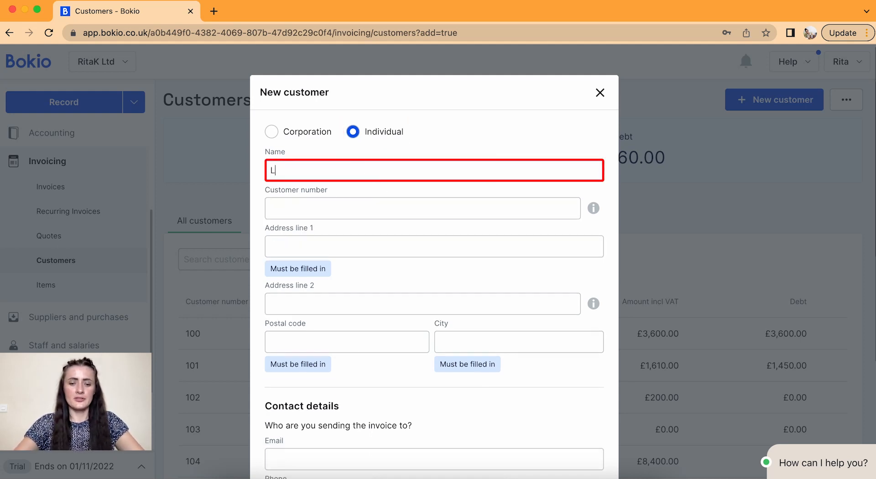
type("ucy Sm")
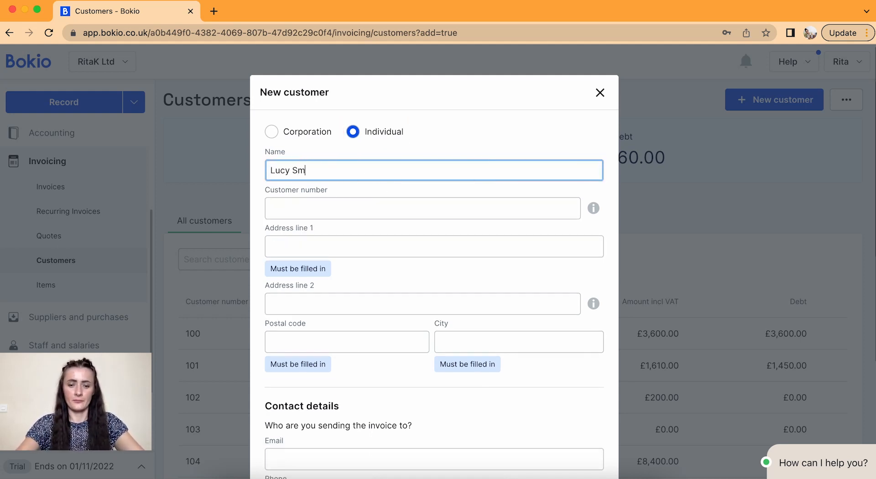
Enter the address 123 Local street, postal code LL15 78L, city London
left_click(423, 209)
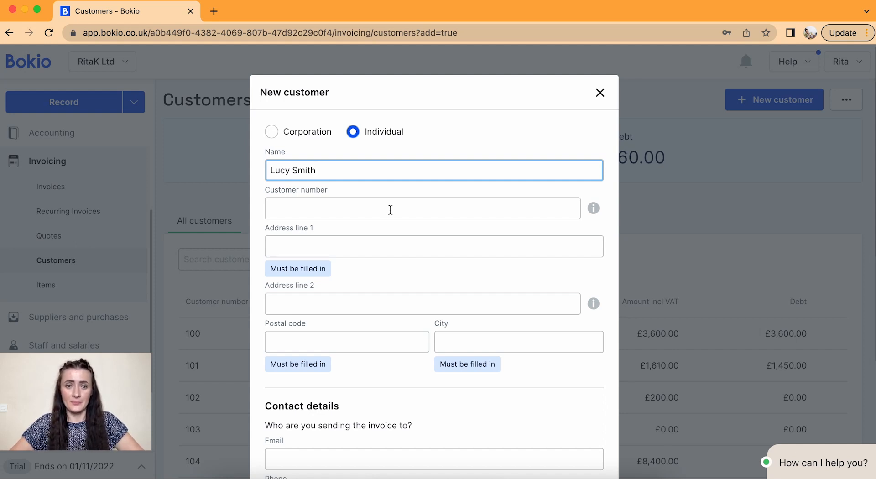
type("123 Local street")
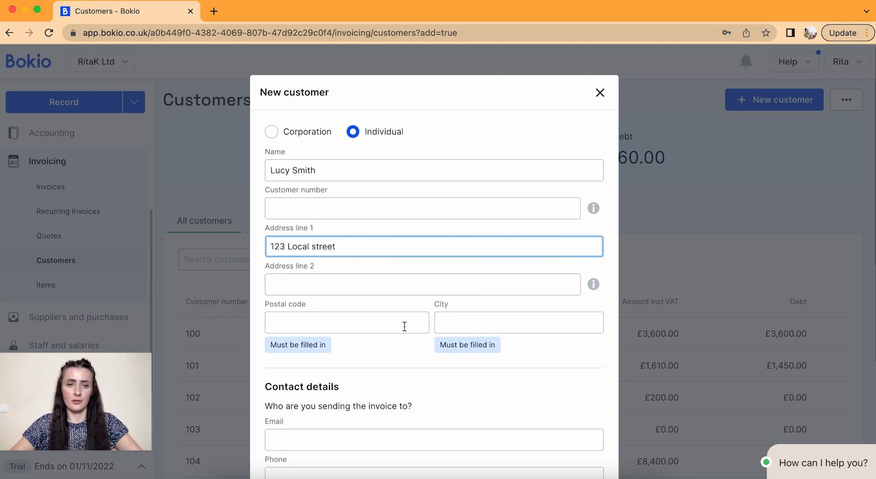
type("LL")
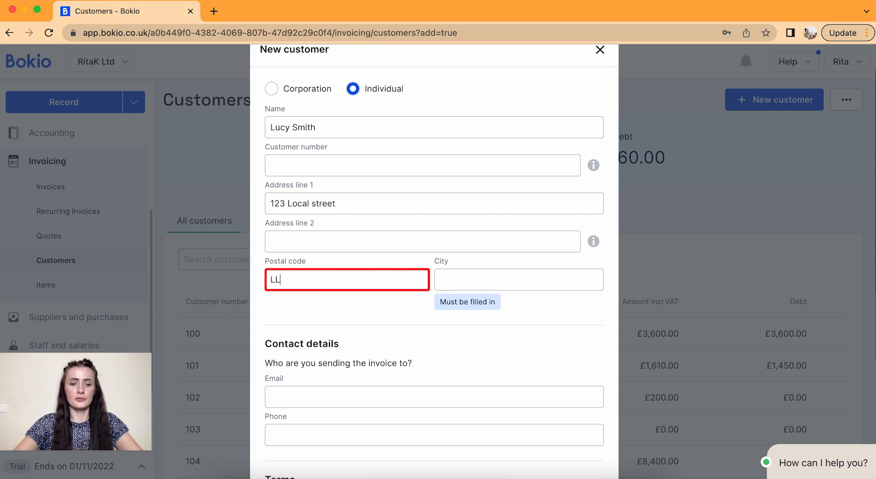
type("15 78")
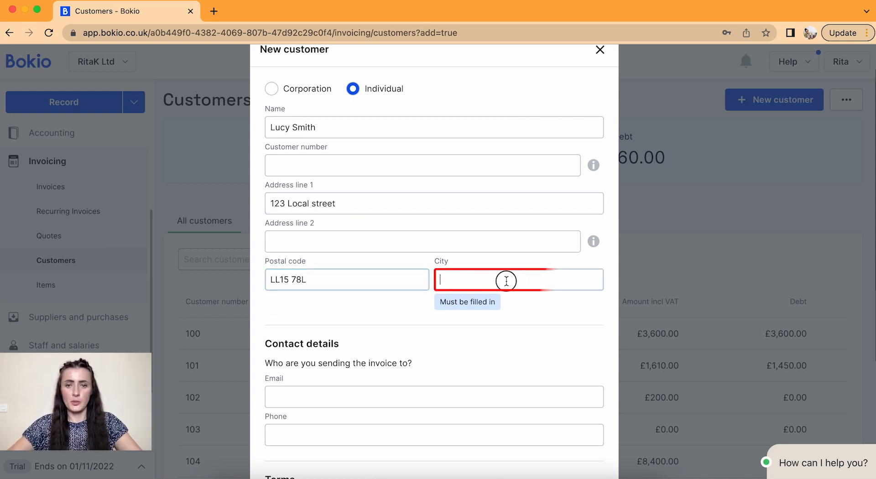
type("London")
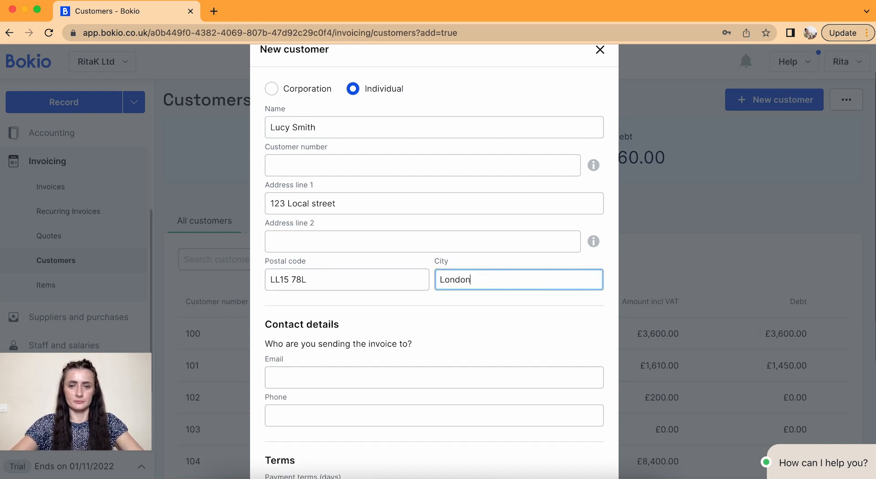
scroll("down", 3)
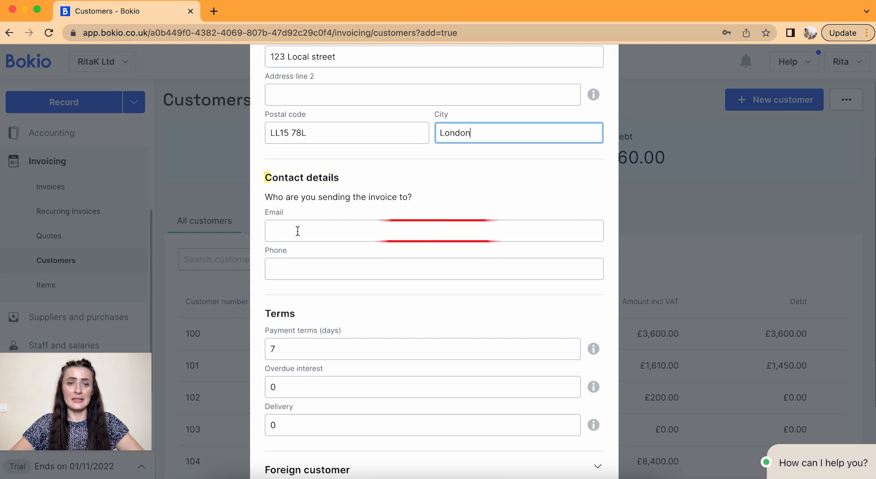
left_click(434, 231)
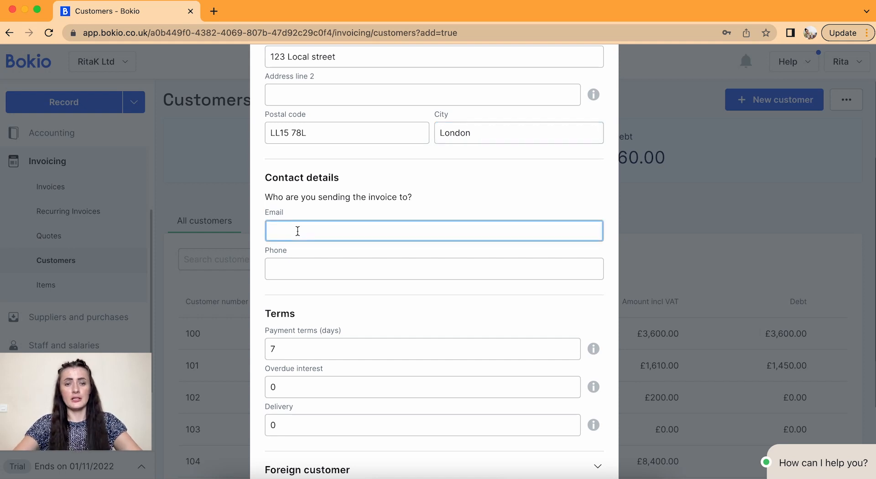
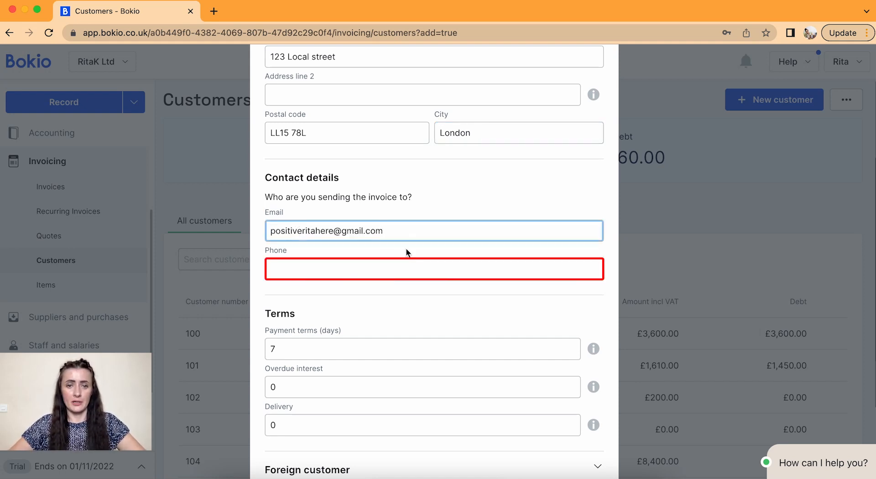
Change the payment terms from 7 to 0 days
scroll("down", 3)
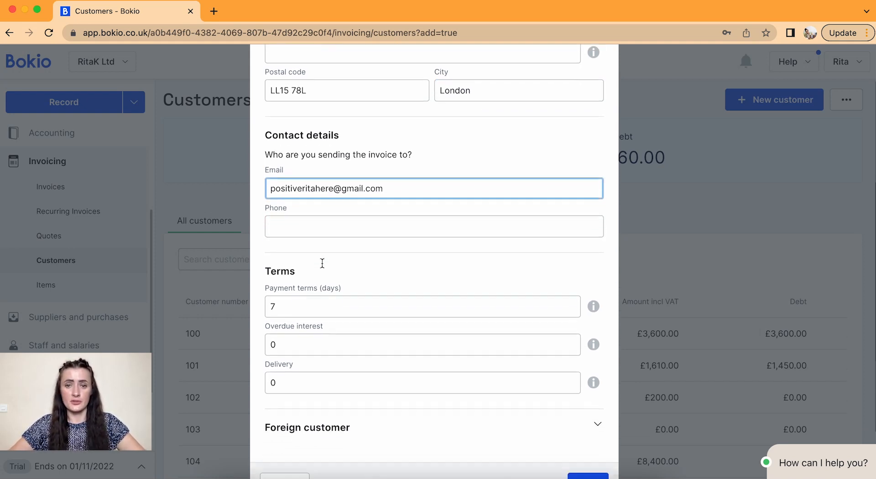
scroll("down", 3)
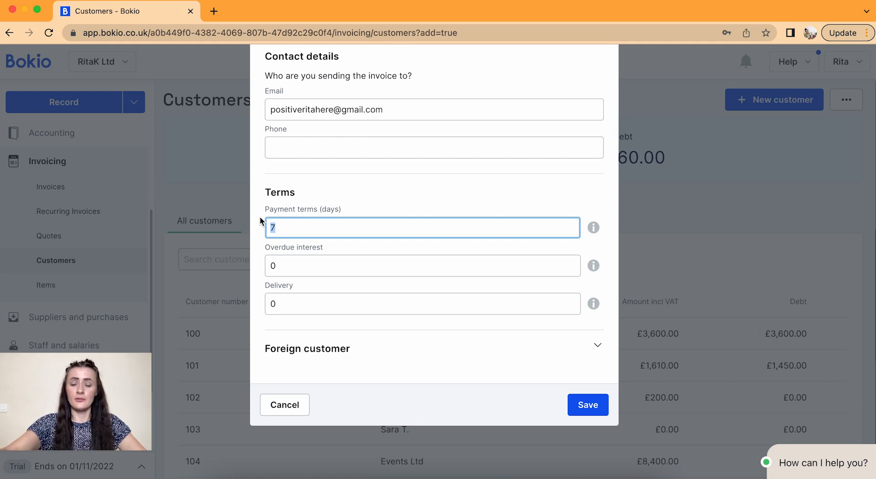
type("0")
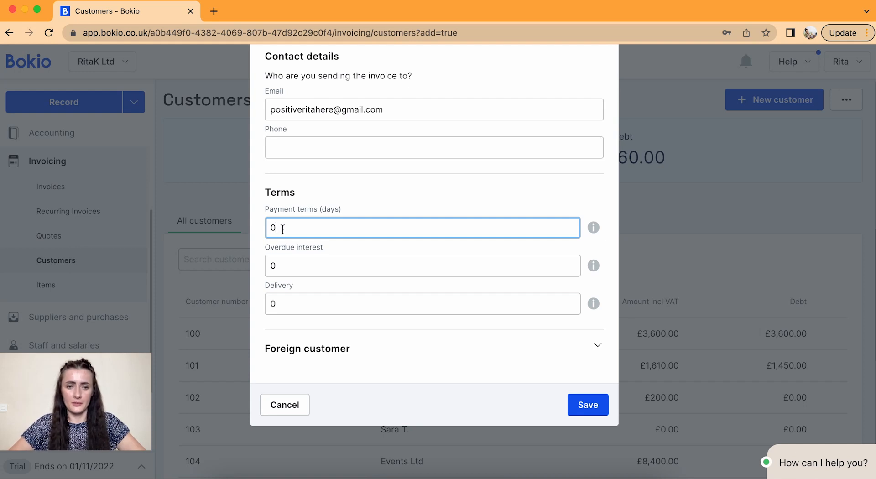
left_click(423, 265)
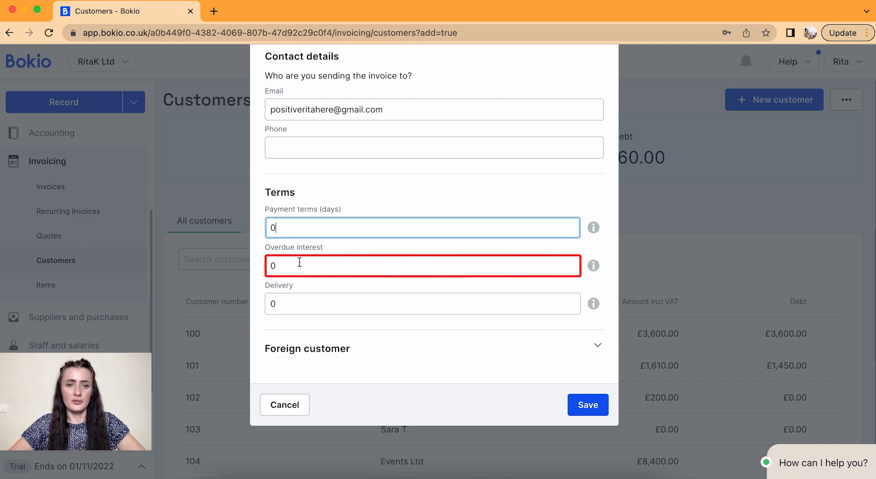
left_click(422, 304)
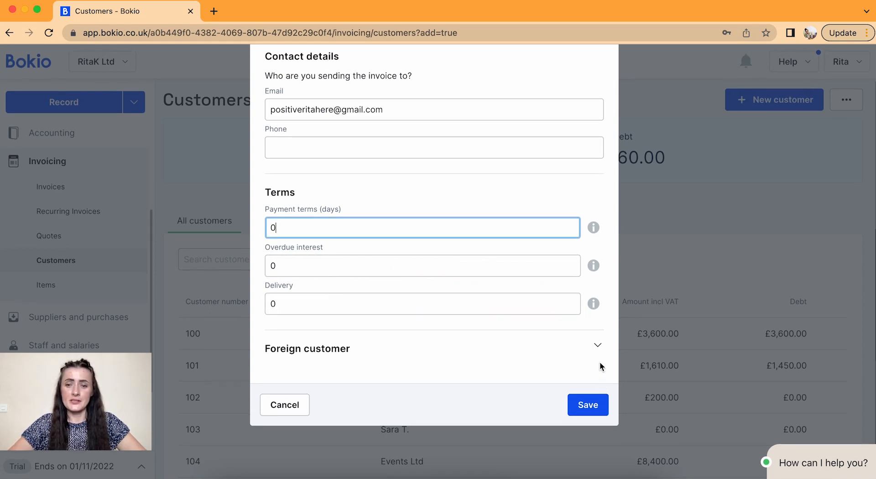
Expand the Foreign customer settings, check the country, then collapse them
left_click(597, 345)
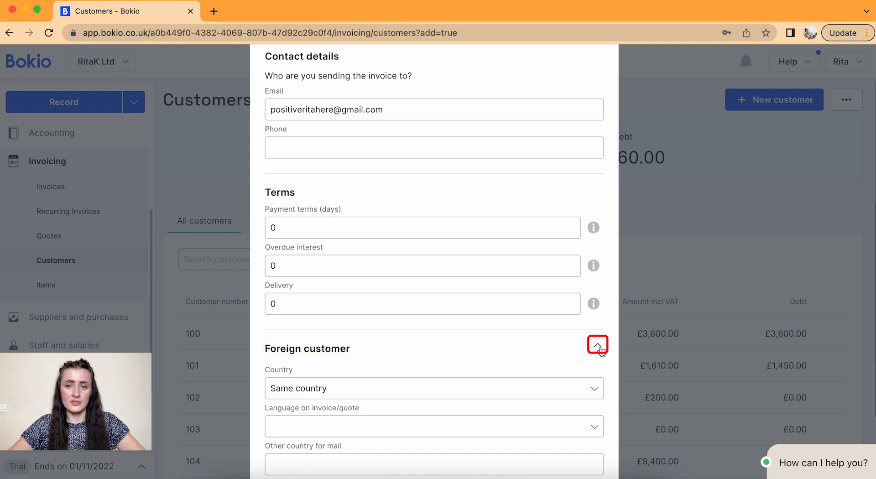
scroll("down", 3)
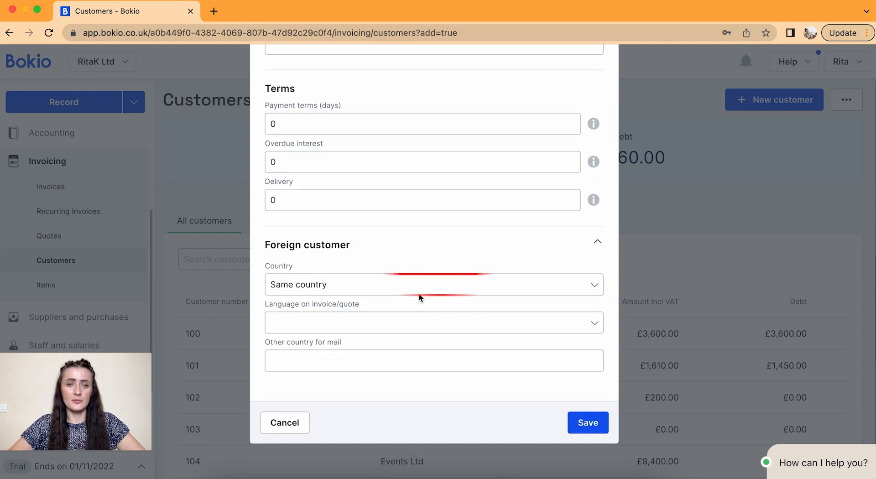
left_click(434, 284)
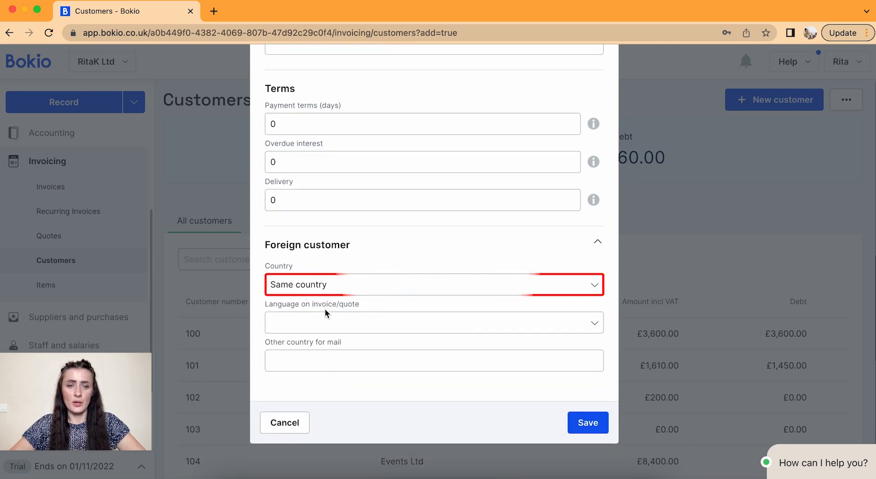
left_click(434, 360)
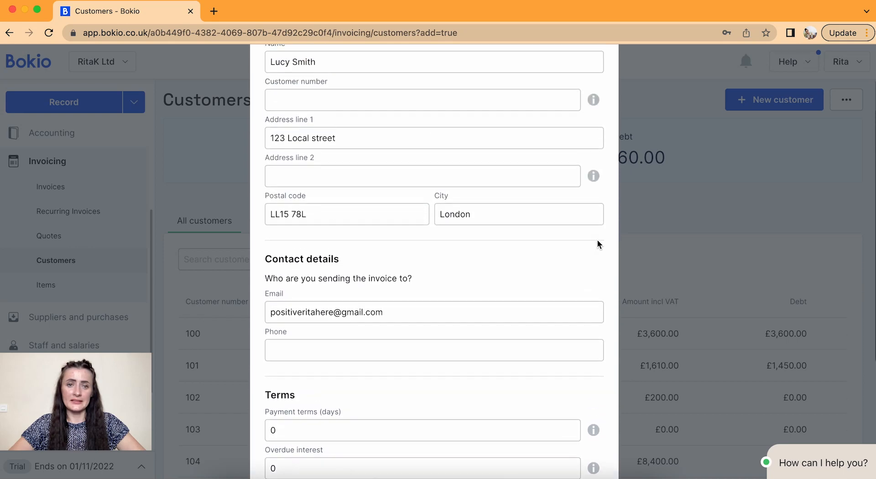
scroll("down", 3)
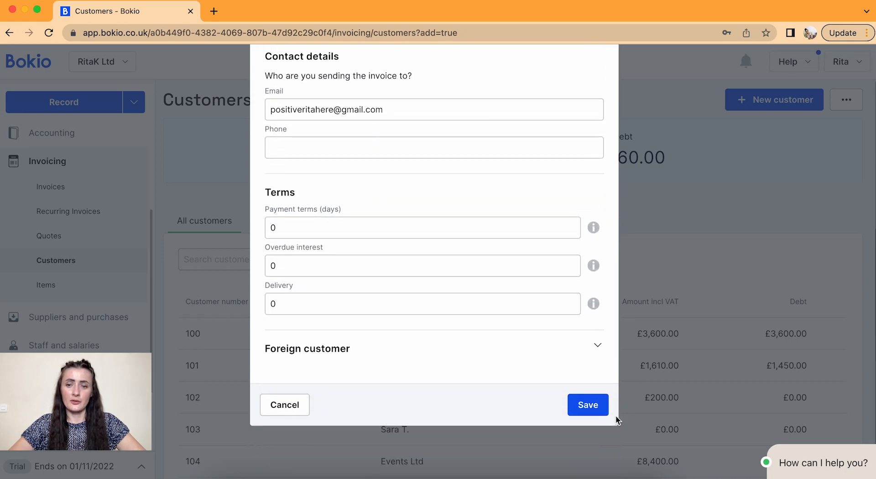
left_click(587, 404)
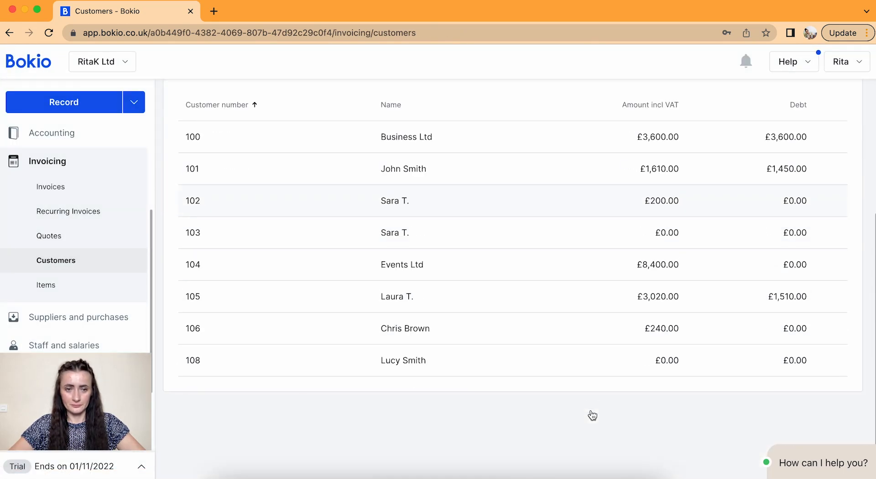
mouse_move(465, 368)
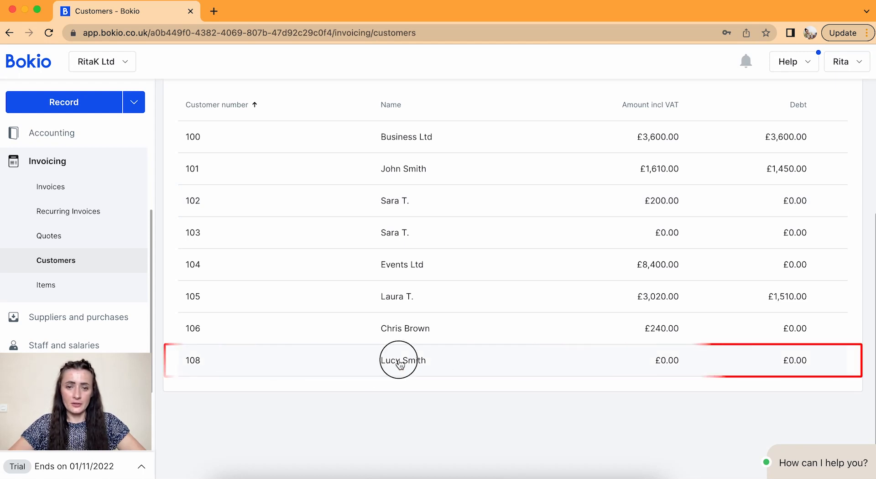
left_click(403, 360)
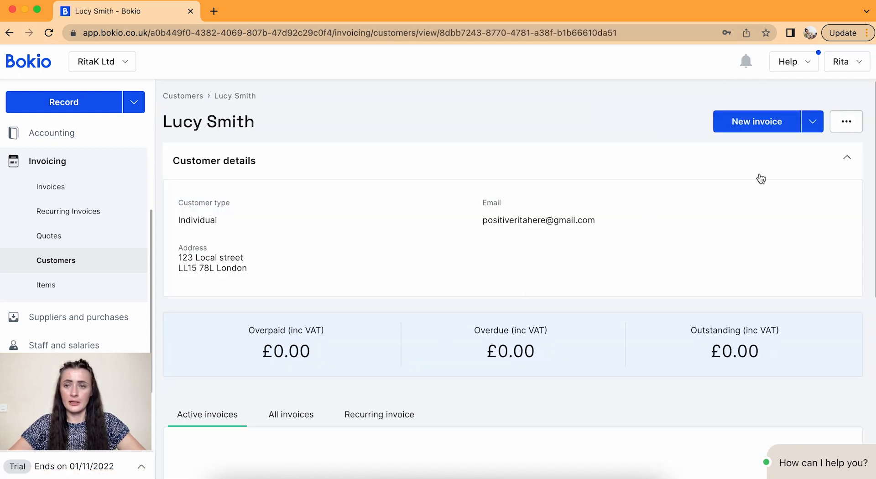
View the New invoice types, then show the Edit, Delete and Download options
left_click(812, 122)
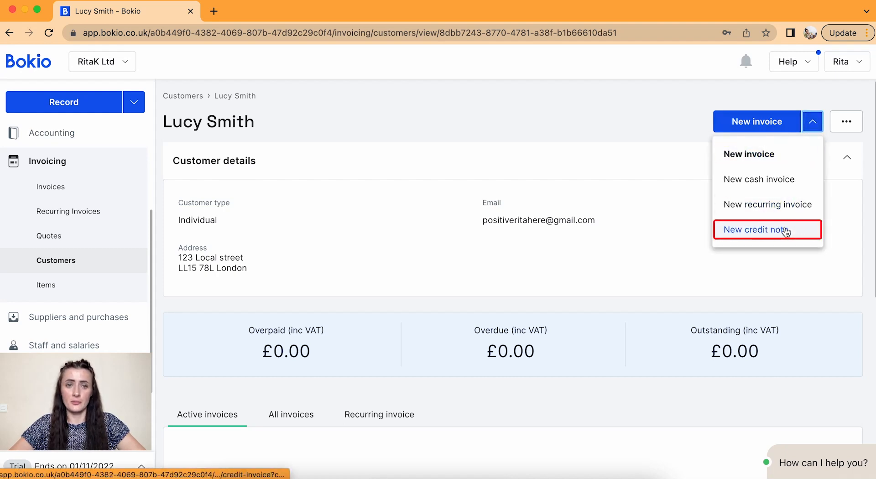
mouse_move(861, 138)
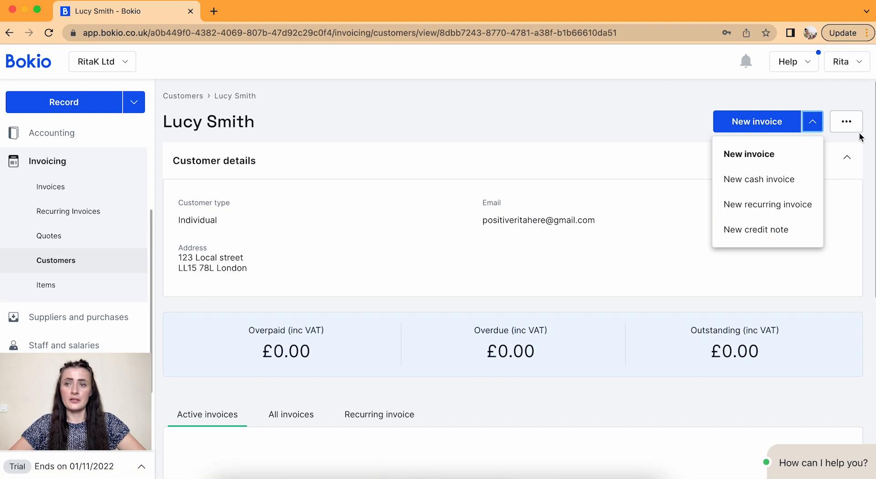
left_click(846, 122)
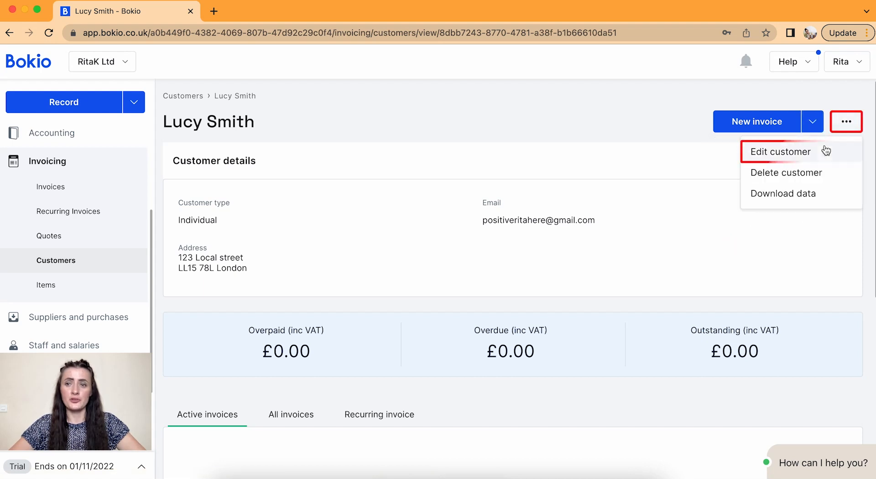
mouse_move(819, 155)
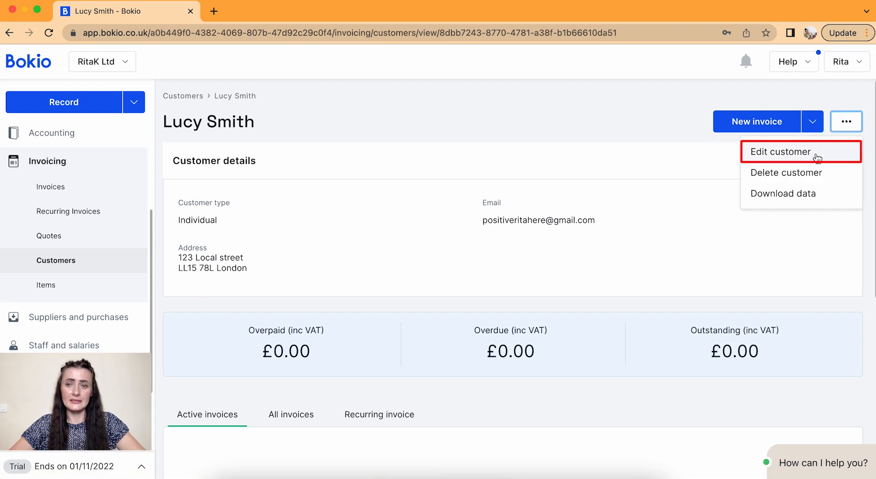
mouse_move(801, 172)
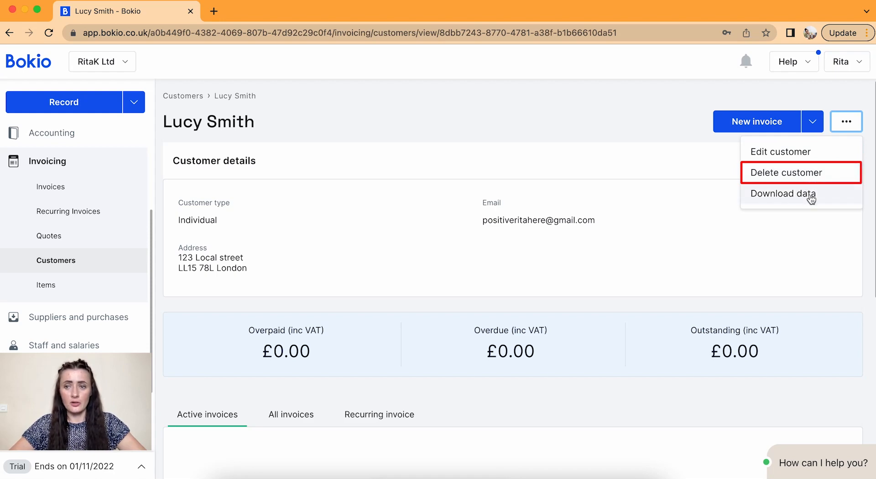